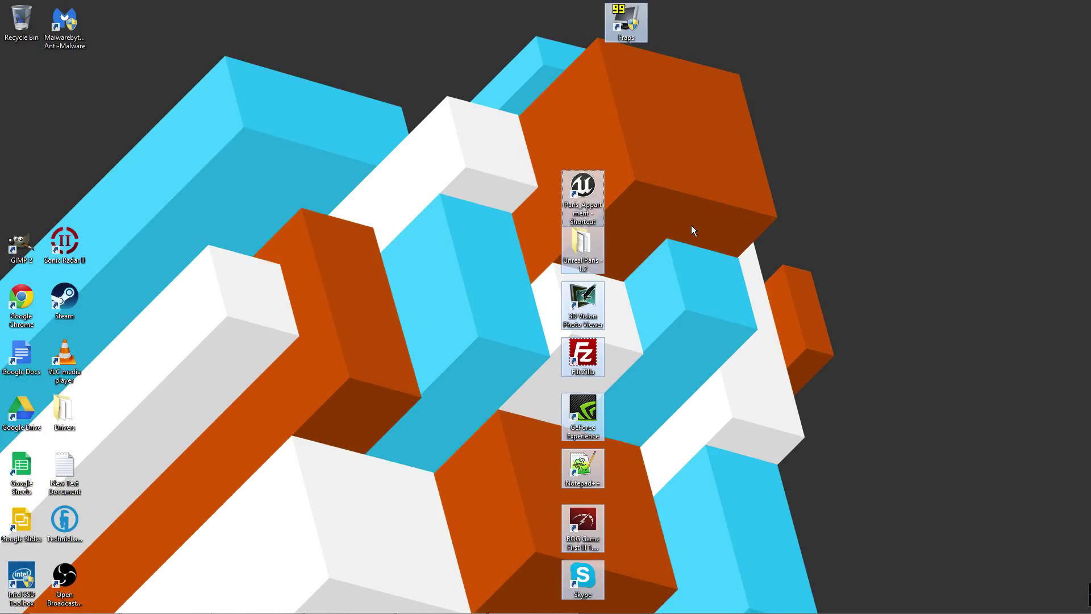
pyautogui.moveTo(690, 220)
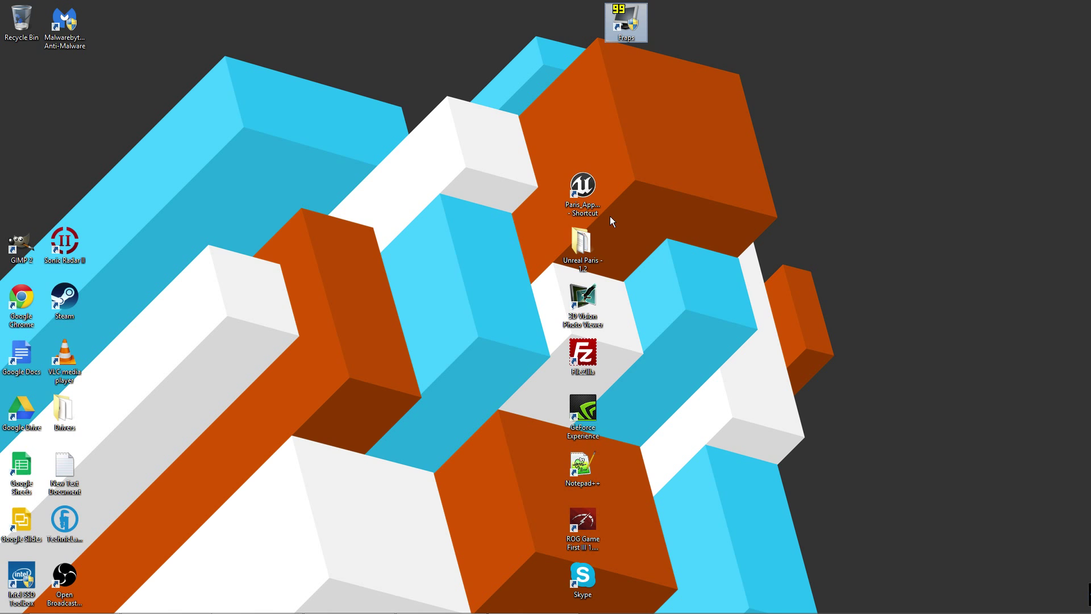
pyautogui.moveTo(582, 191)
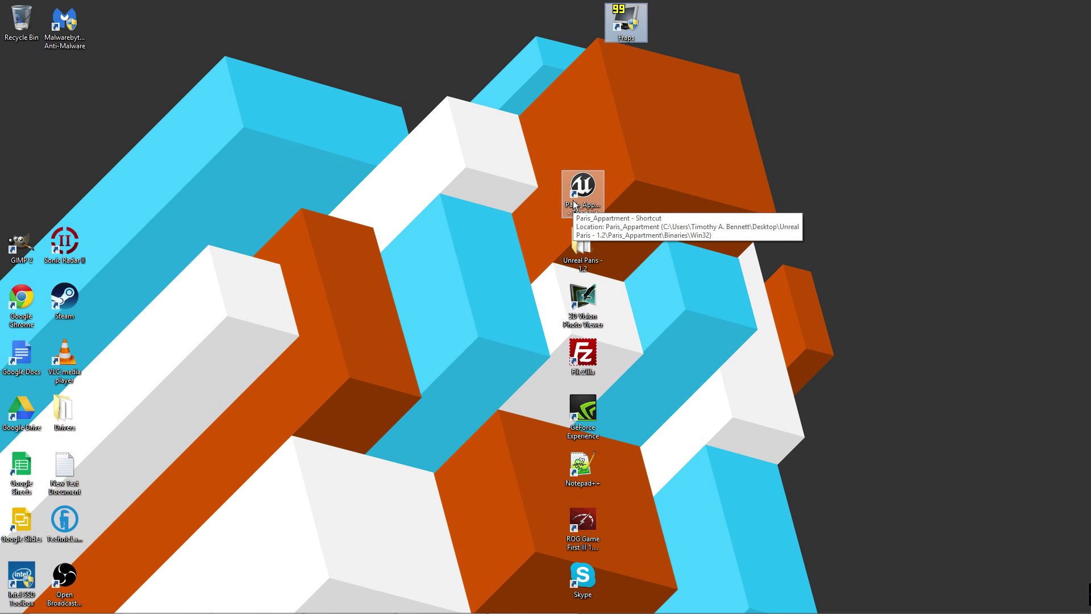
pyautogui.moveTo(566, 168)
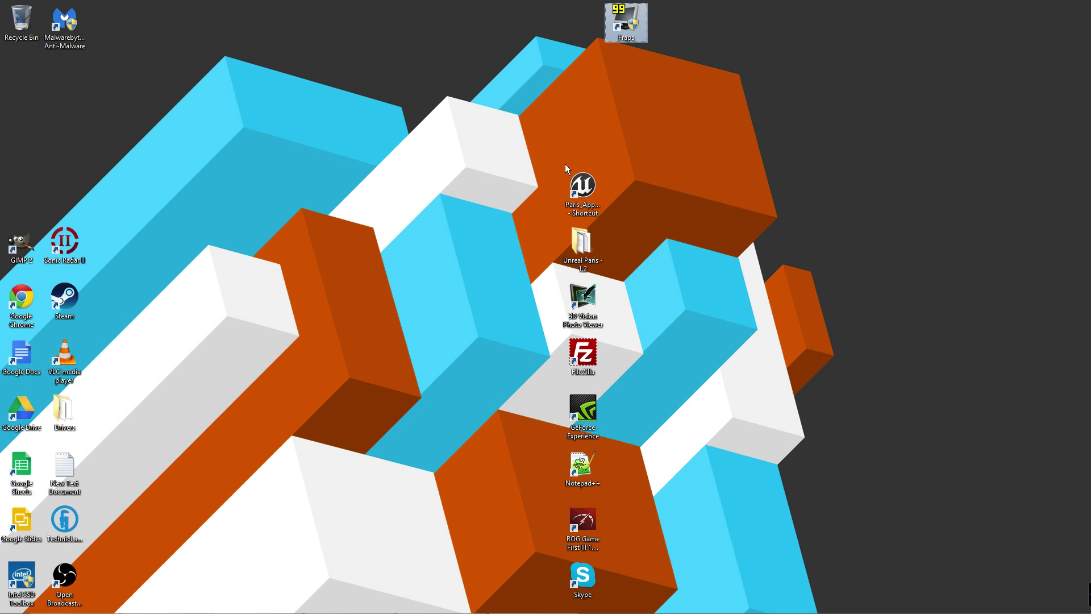
pyautogui.moveTo(582, 190)
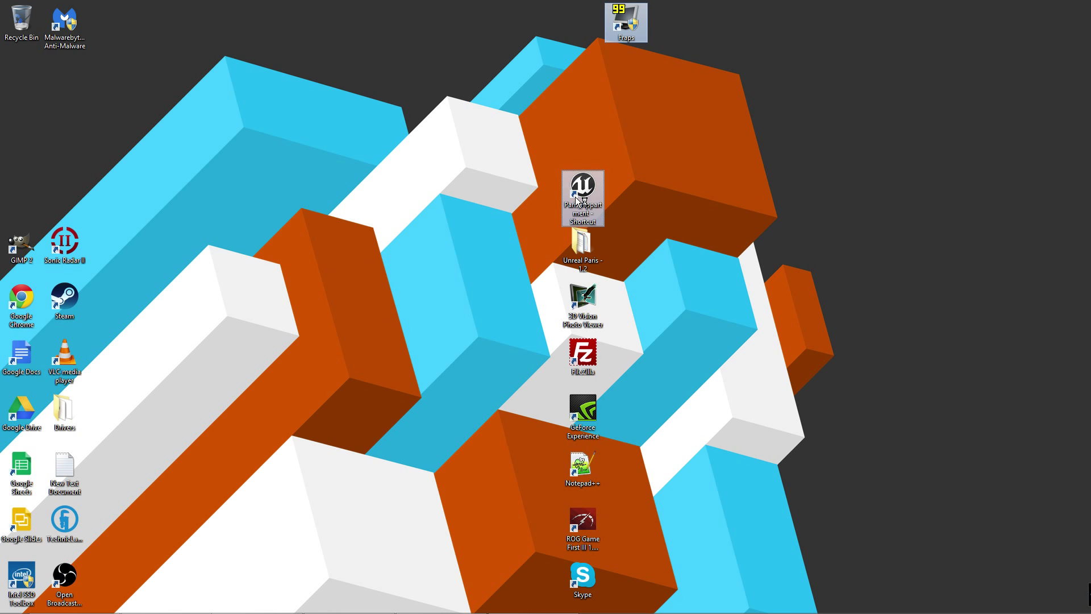
# Step: Launch the Paris_Appartment demo from its desktop shortcut and dismiss the Fraps crash warning
pyautogui.doubleClick(582, 194)
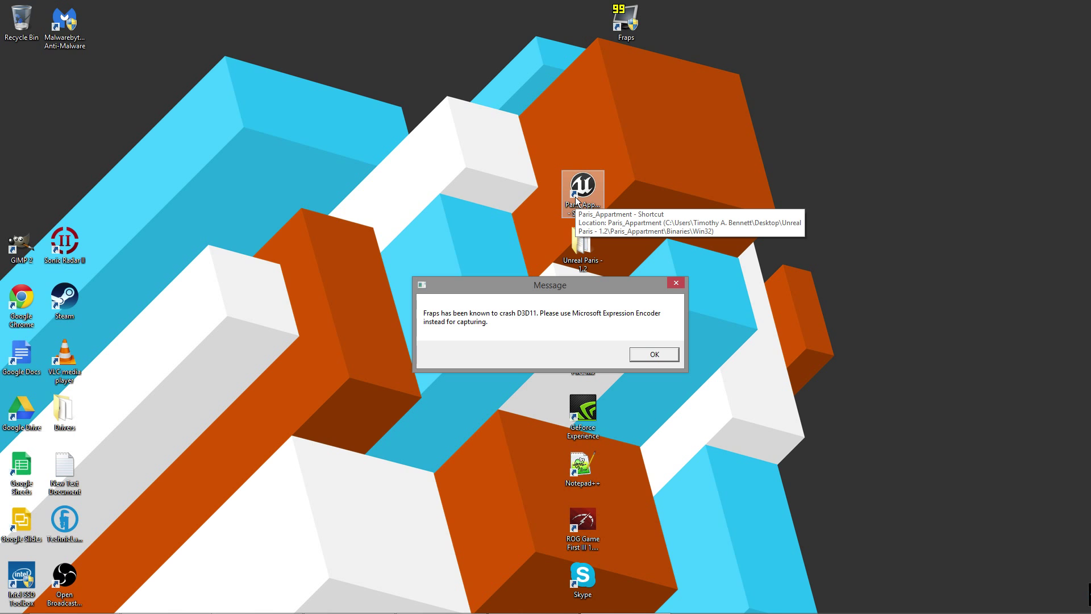
pyautogui.moveTo(653, 355)
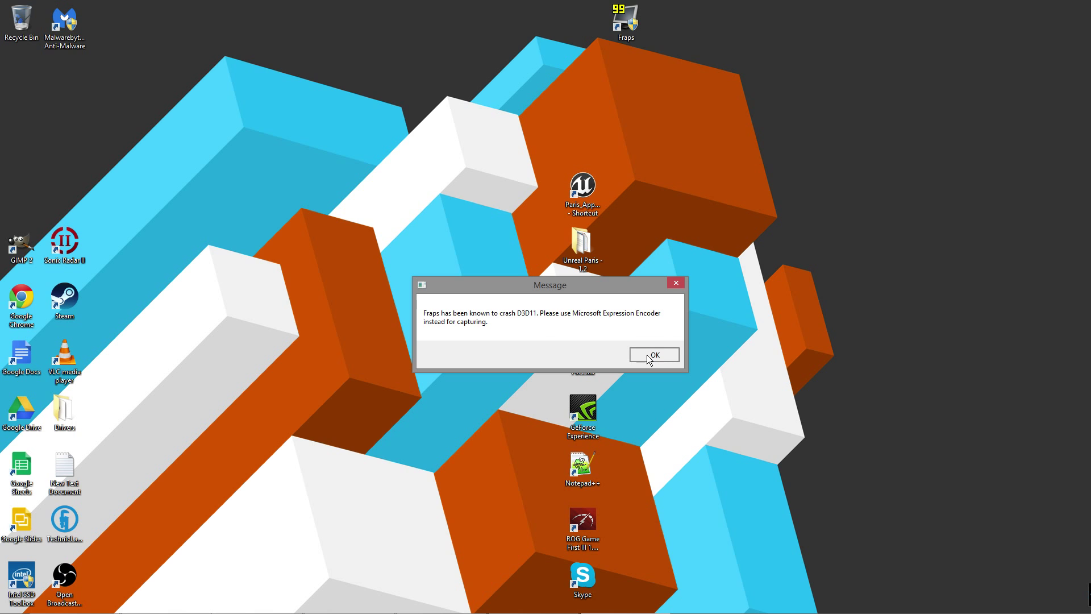
pyautogui.click(652, 355)
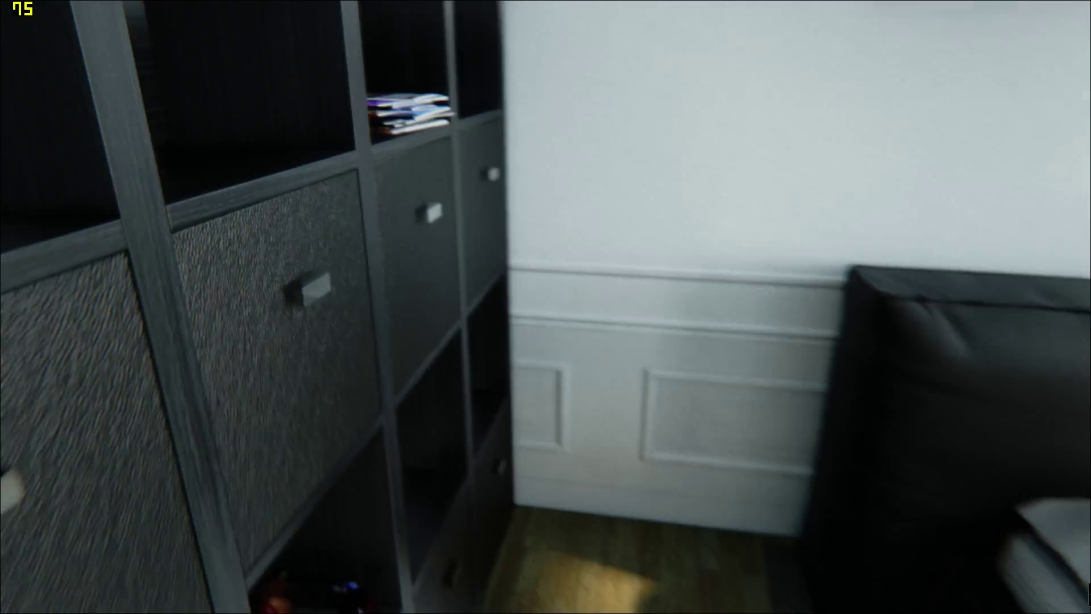
pyautogui.moveTo(546, 307)
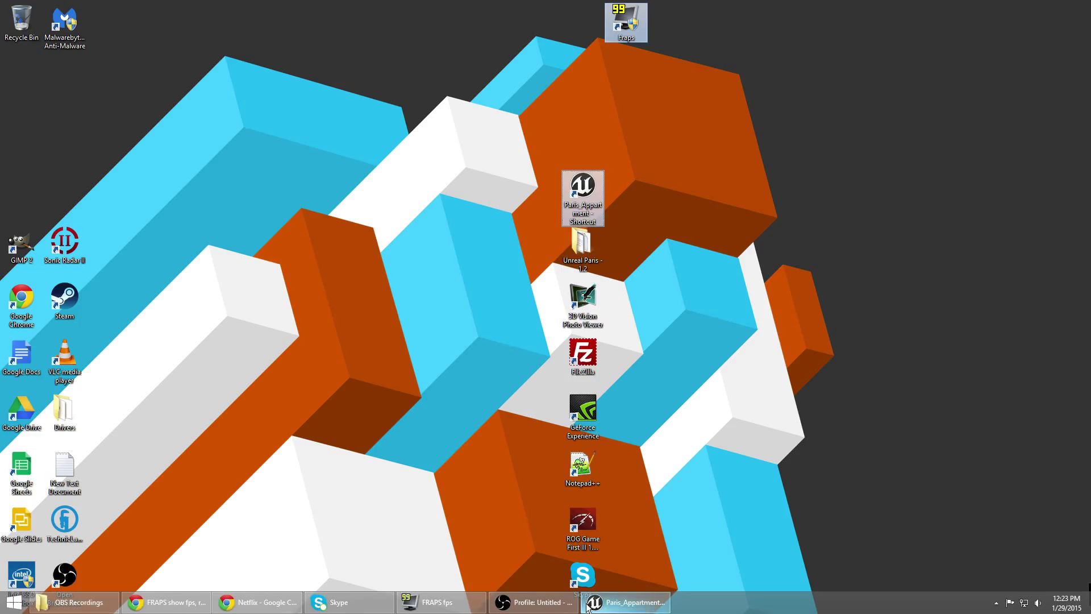
# Step: Leave the apartment demo and return to the desktop showing the Fraps crash warning
pyautogui.click(625, 603)
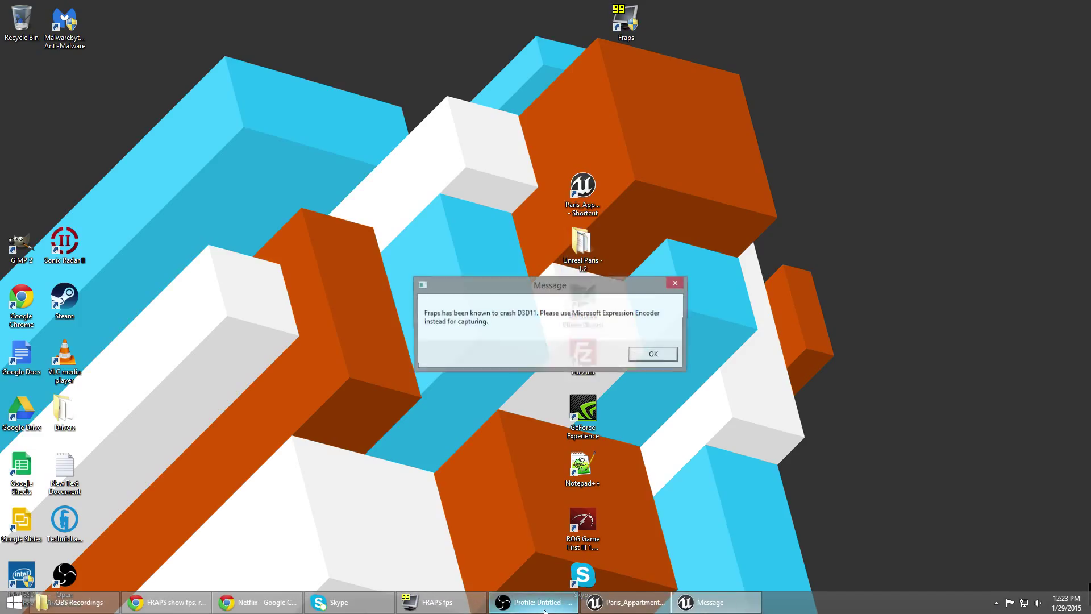
pyautogui.moveTo(533, 601)
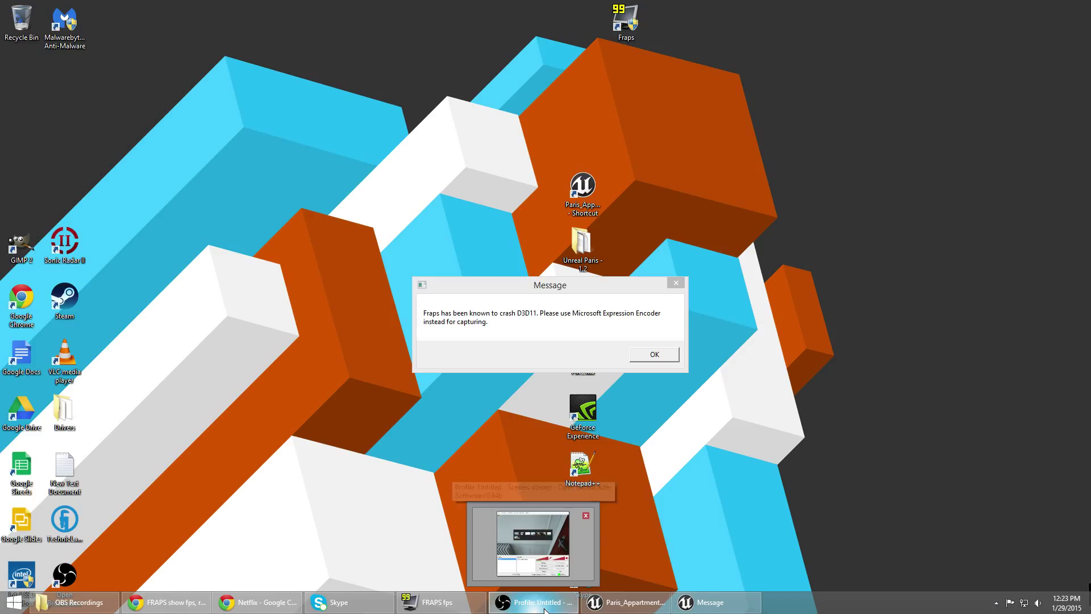